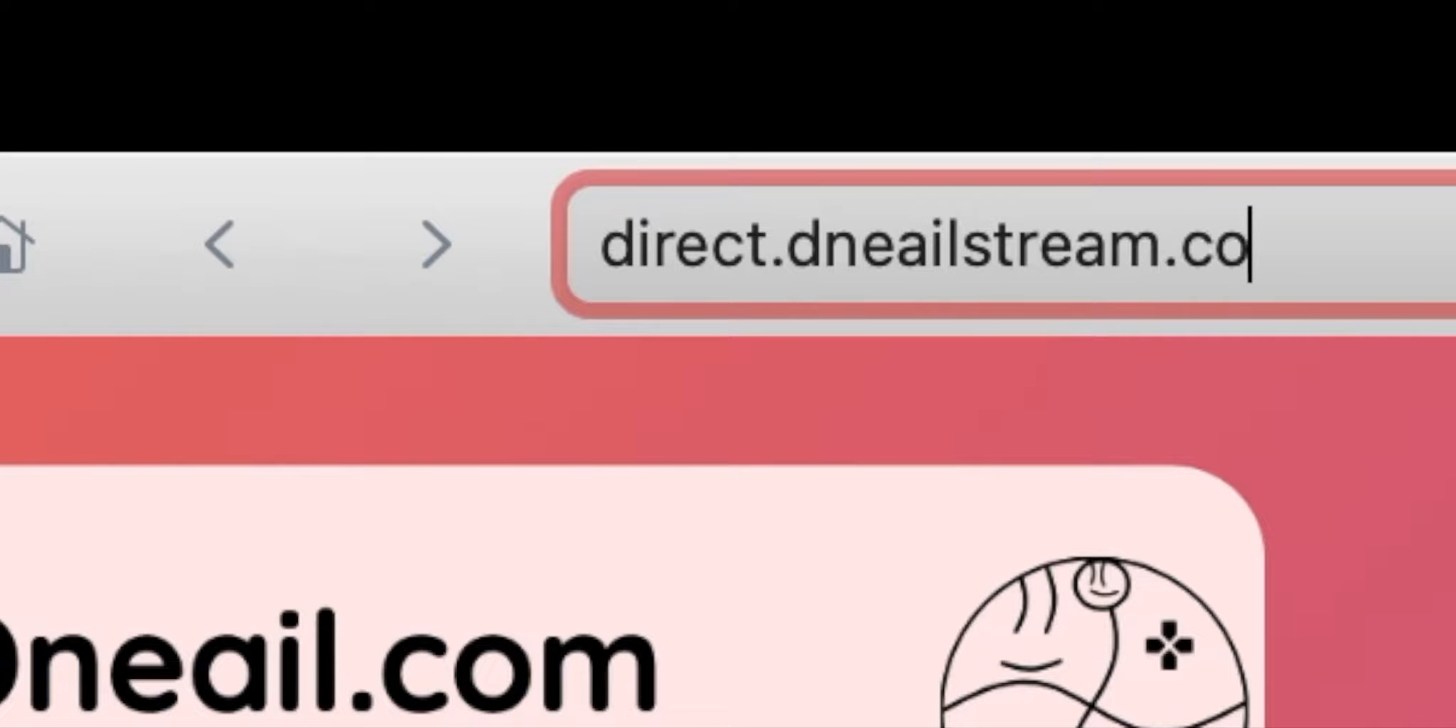
Load direct.dneailstream.com, try going back to the main site, then return to Direct.
key(Return)
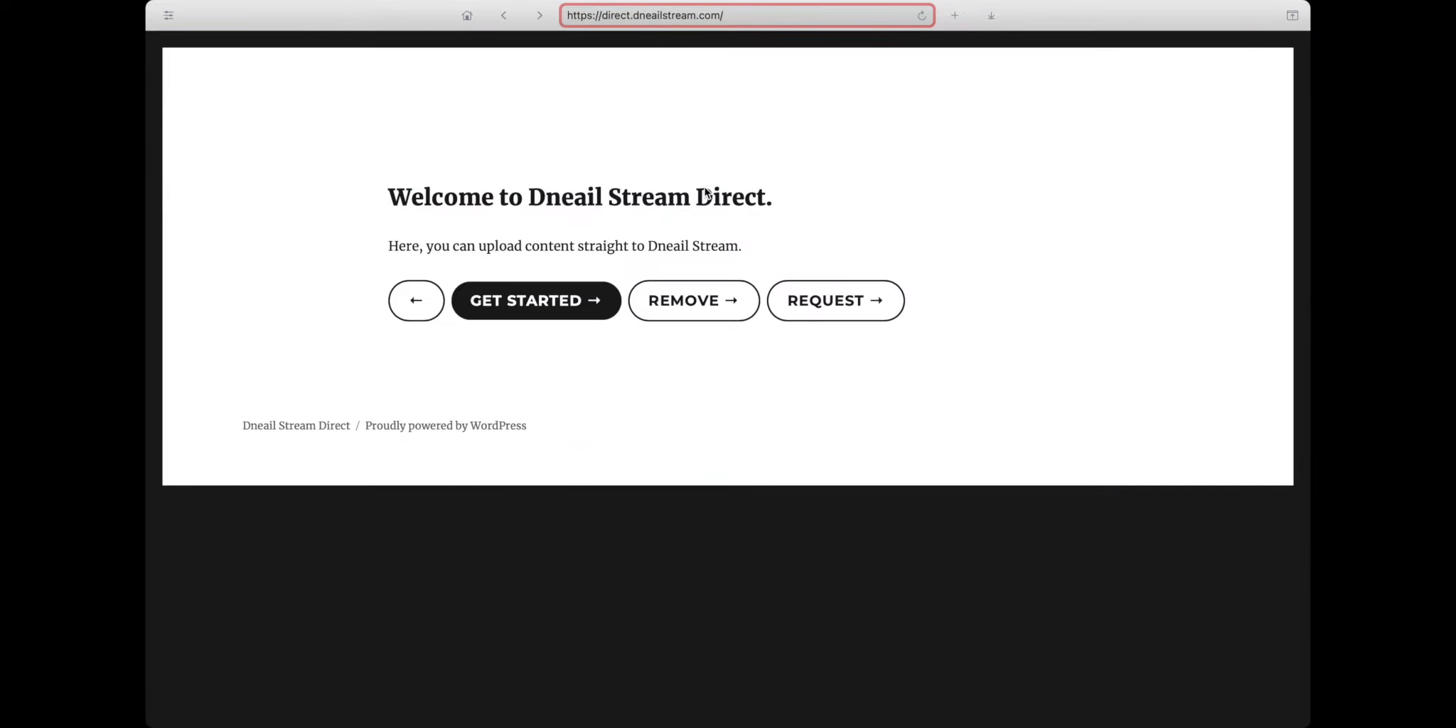
click(415, 300)
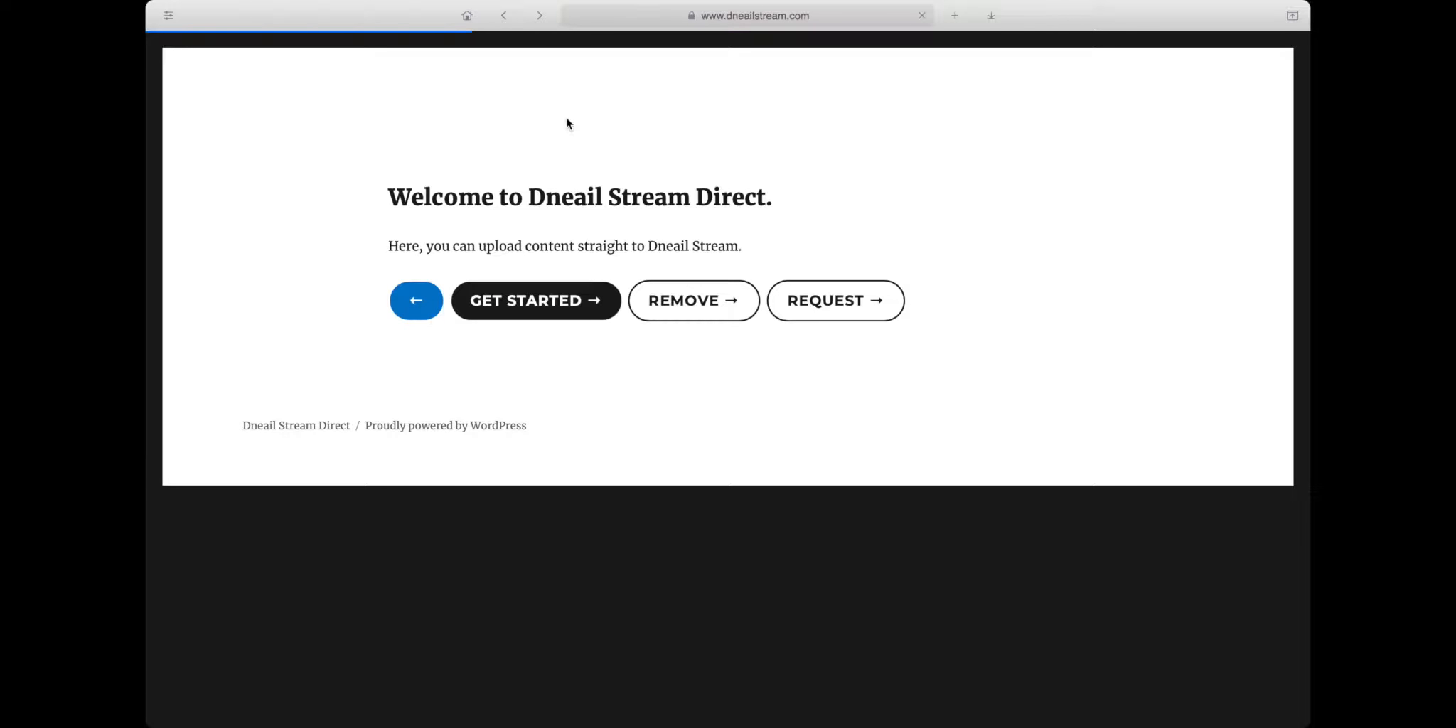
click(415, 300)
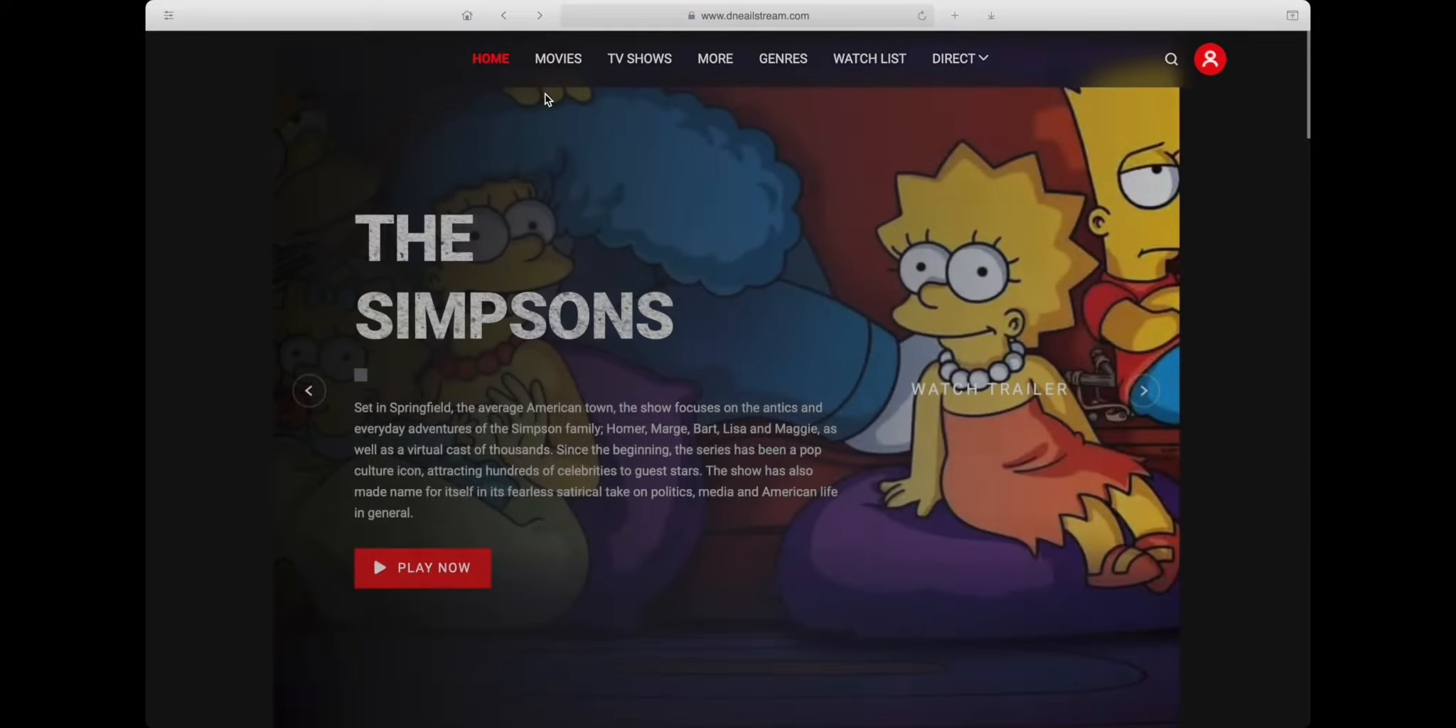
View the content removal and request forms, returning to the welcome page after each.
click(954, 58)
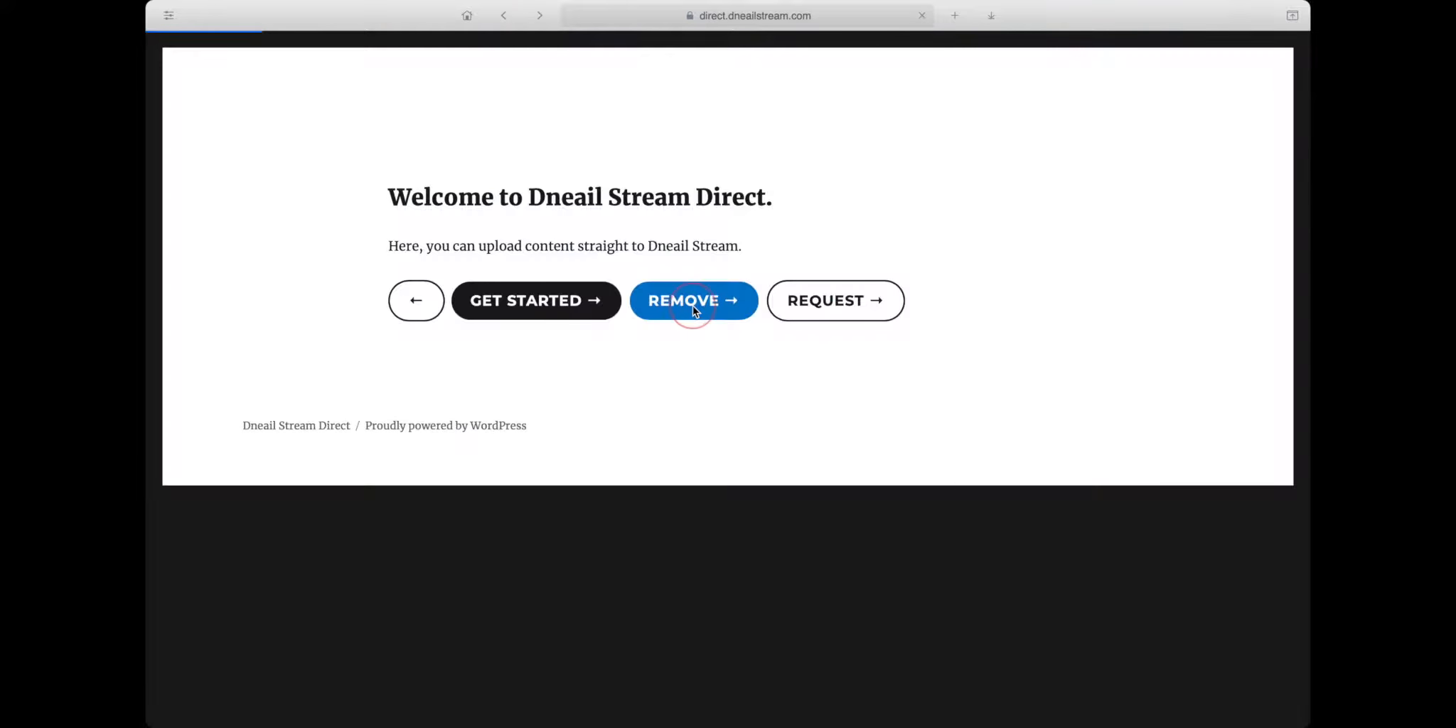
click(692, 300)
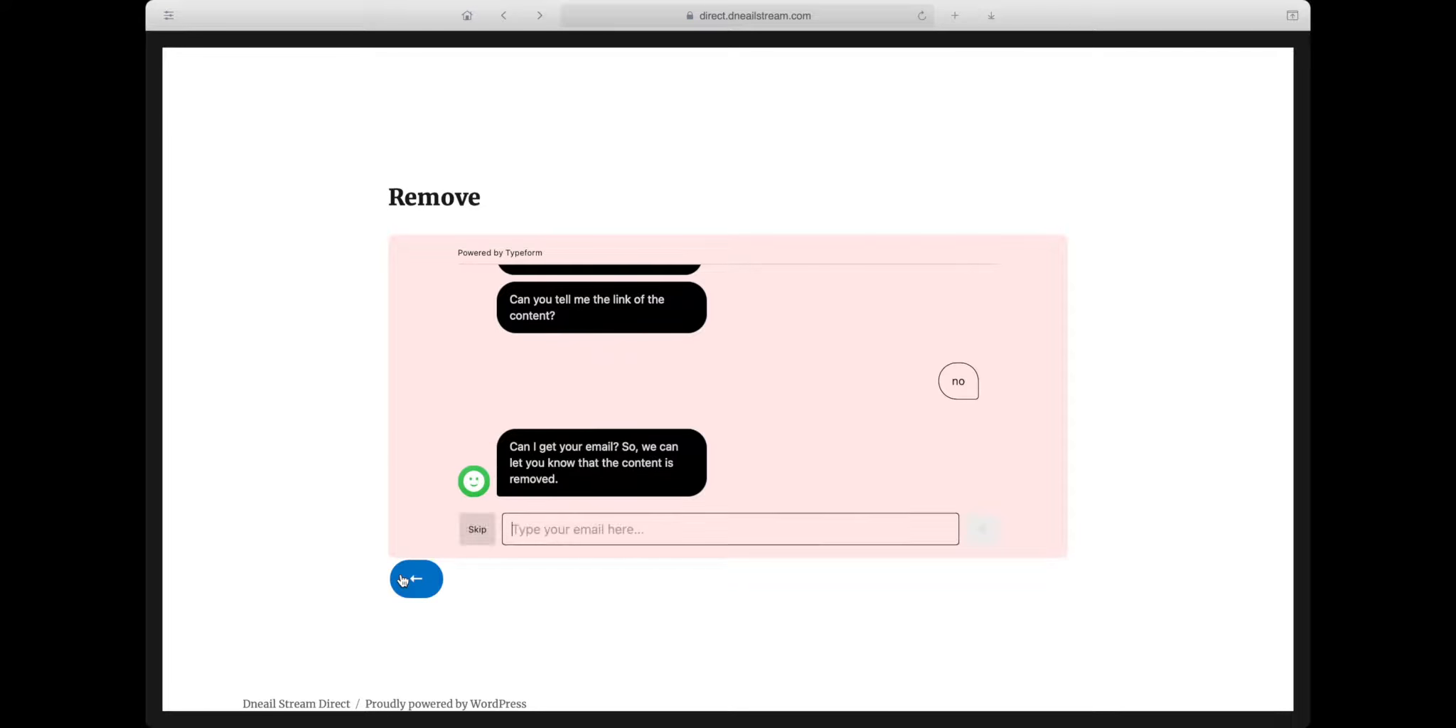
click(416, 579)
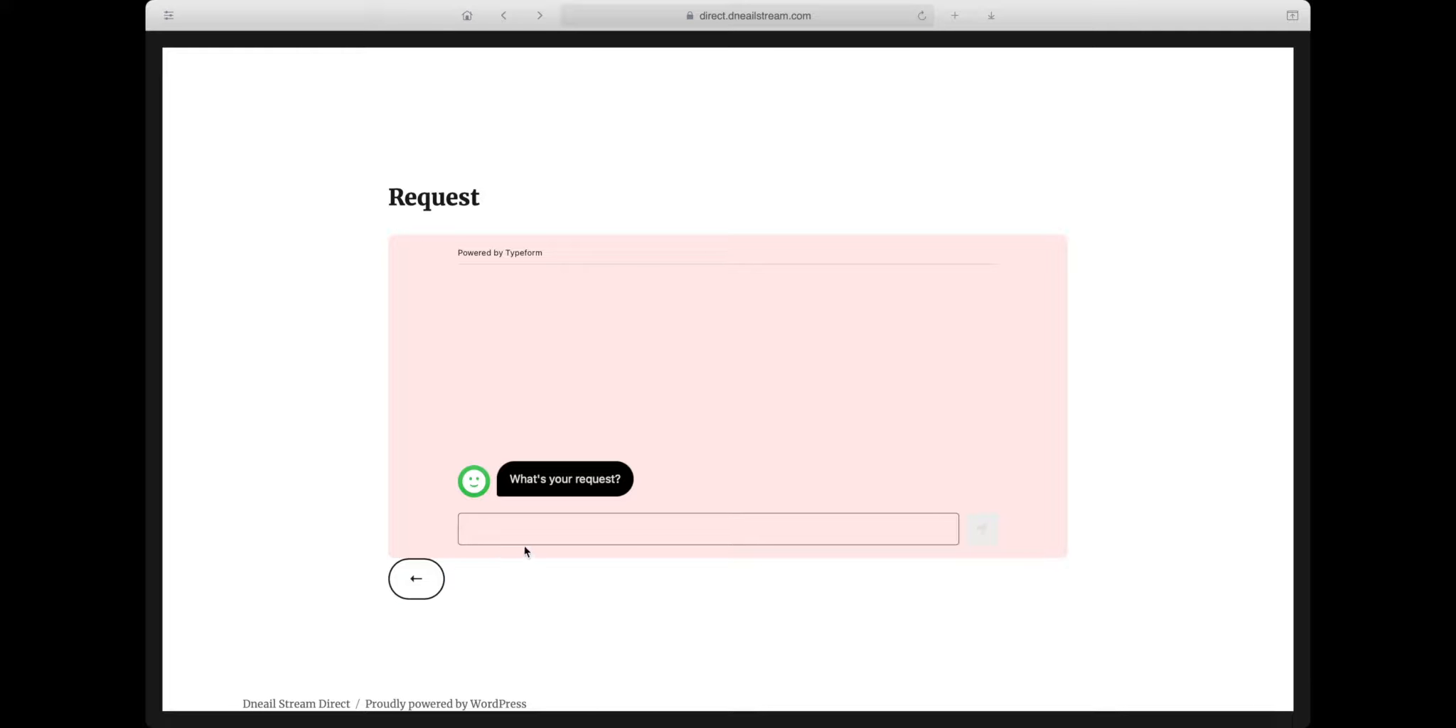
click(416, 578)
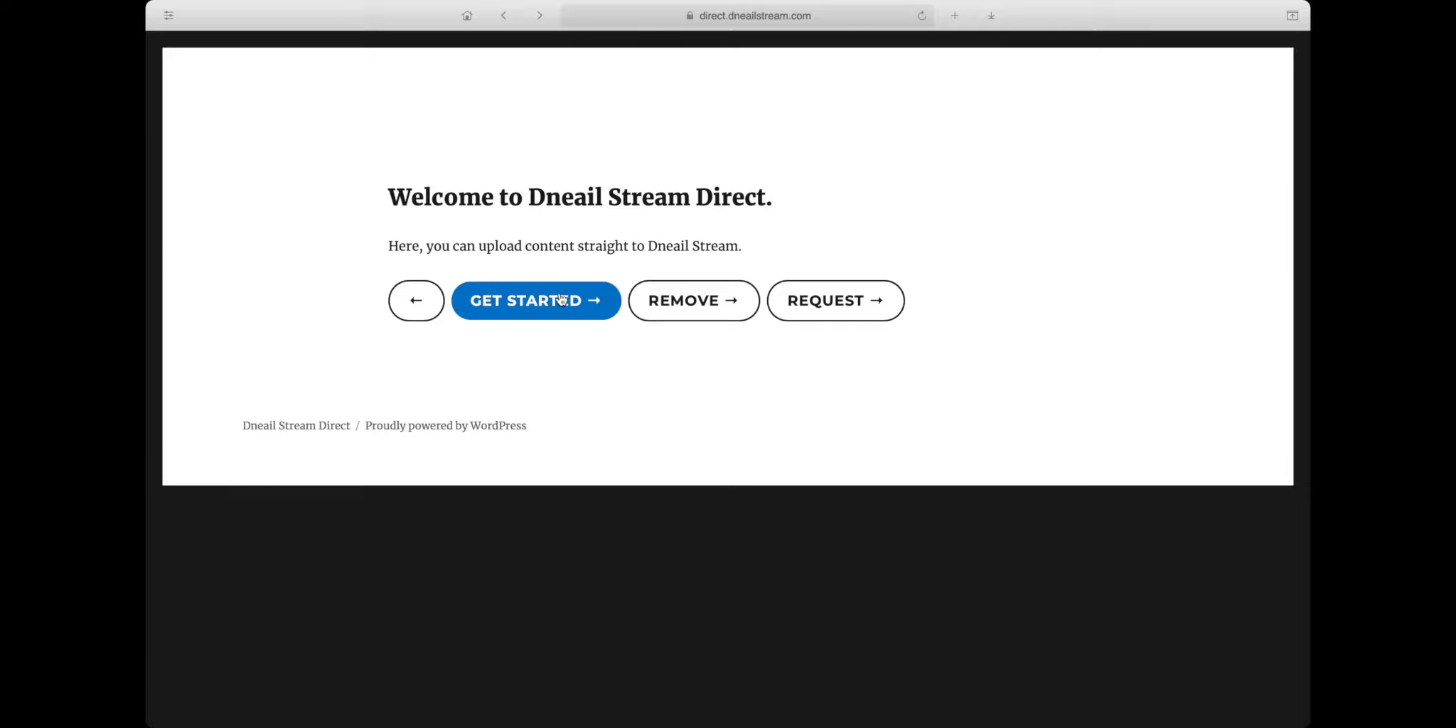
Begin uploading content, start the Dneail Stream Direct - Info form and submit the email.
click(536, 301)
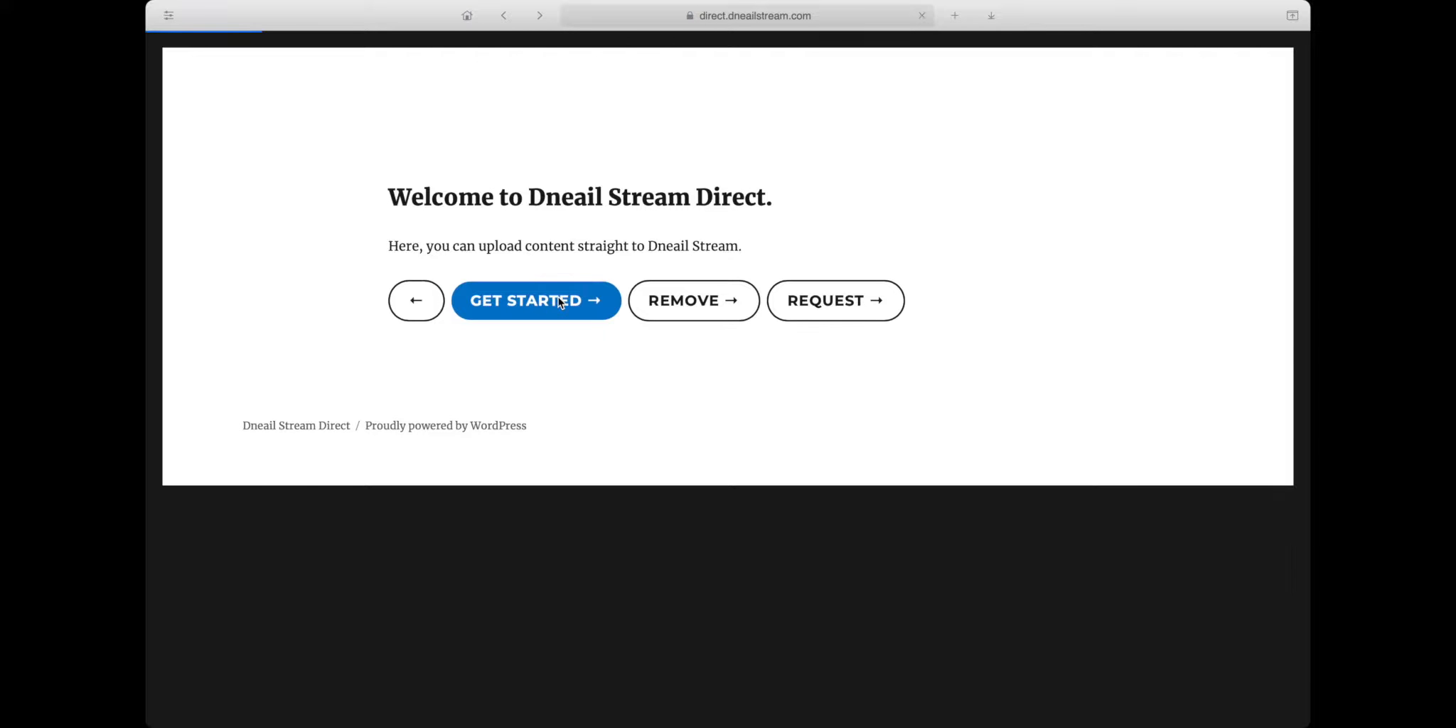
click(525, 300)
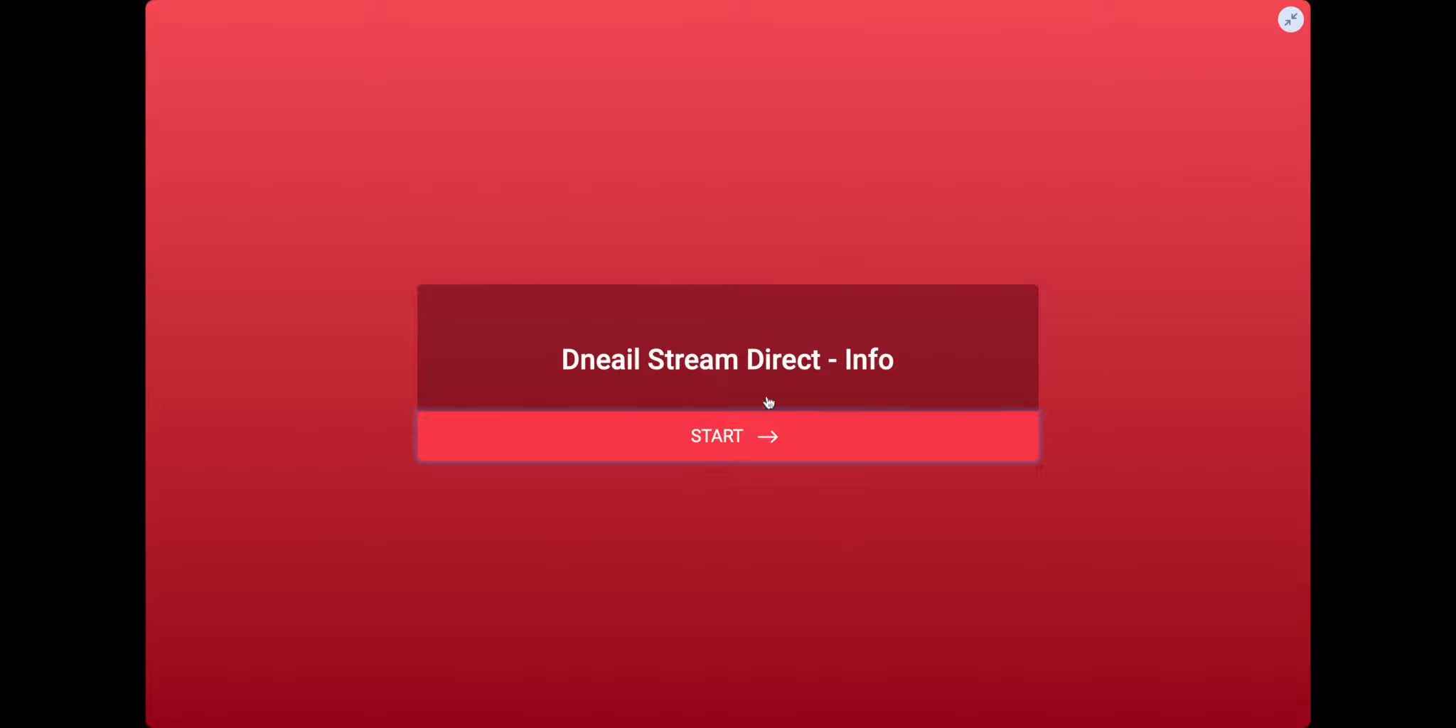
click(727, 437)
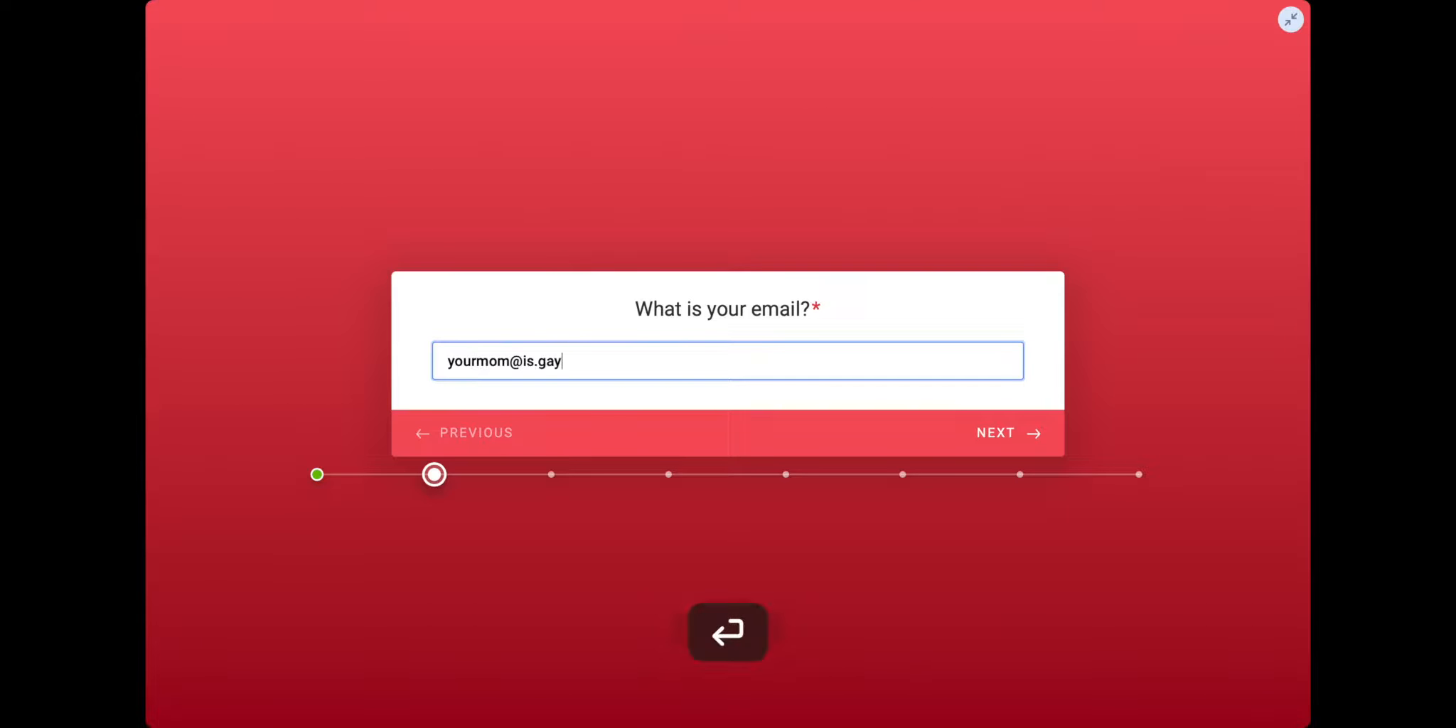
click(994, 433)
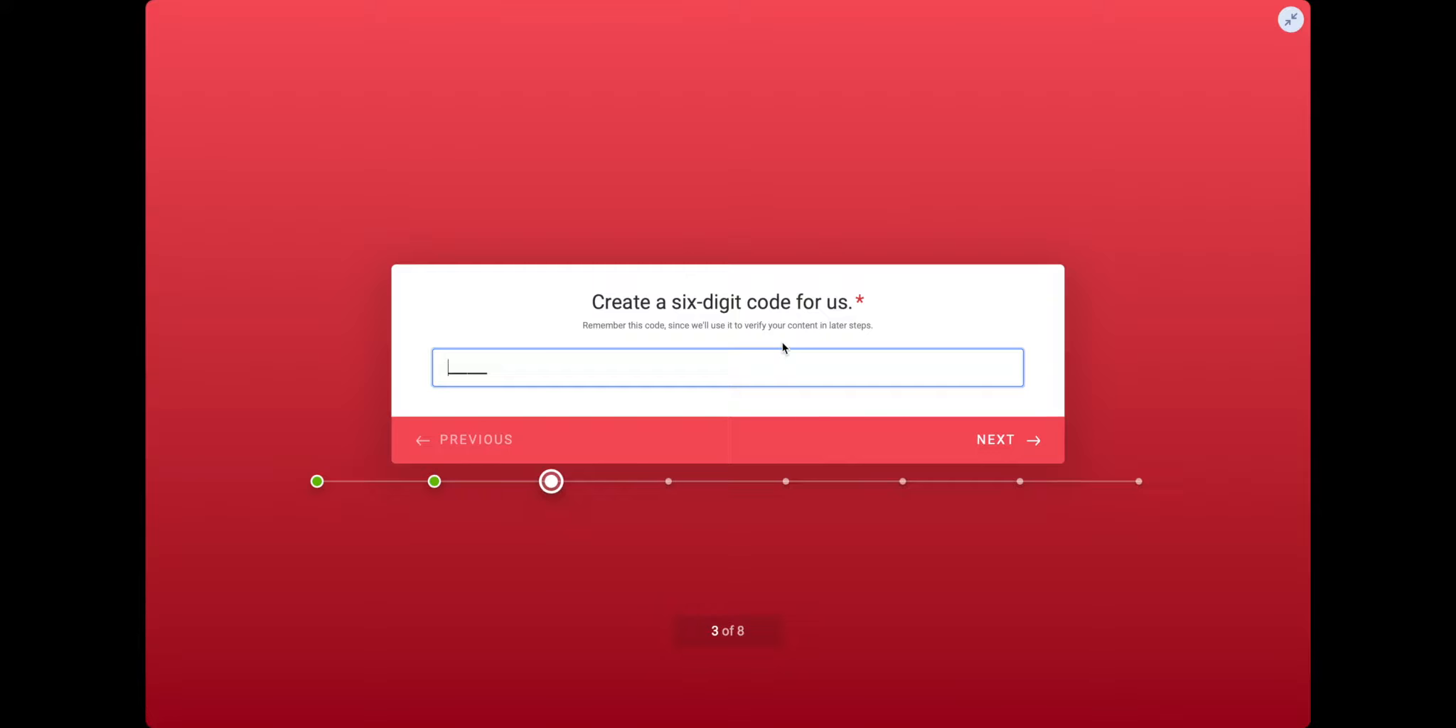
Enter the code 69 420, pass the IMDb ID and trailer link questions, and answer nudity.
text(69)
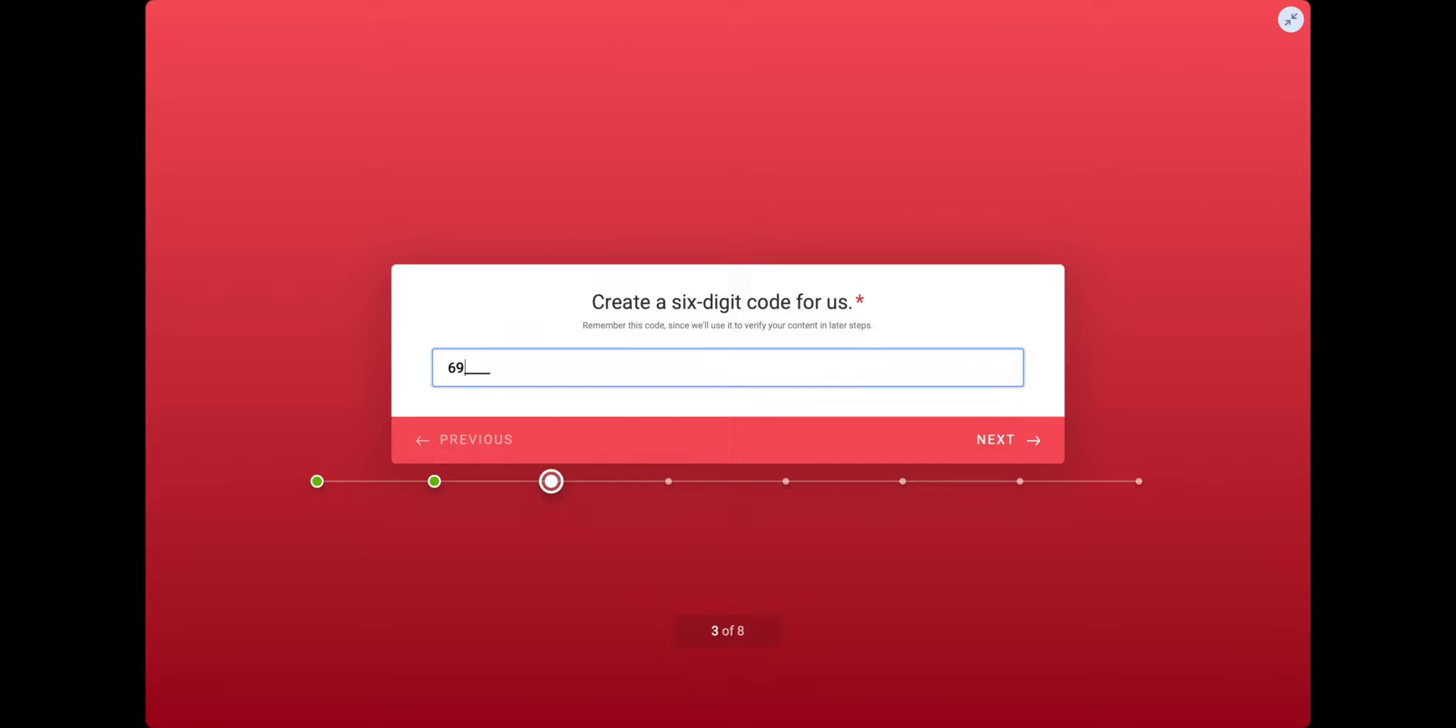
text(420)
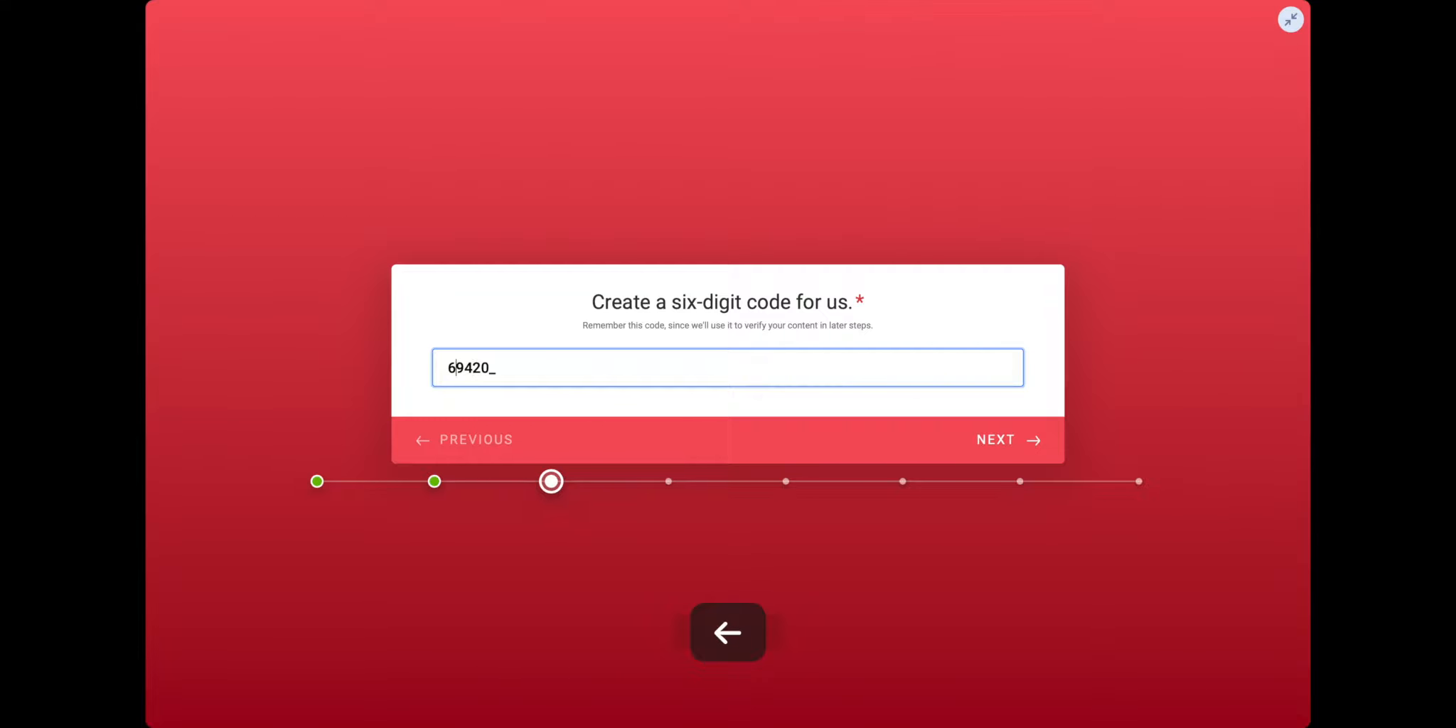
click(994, 440)
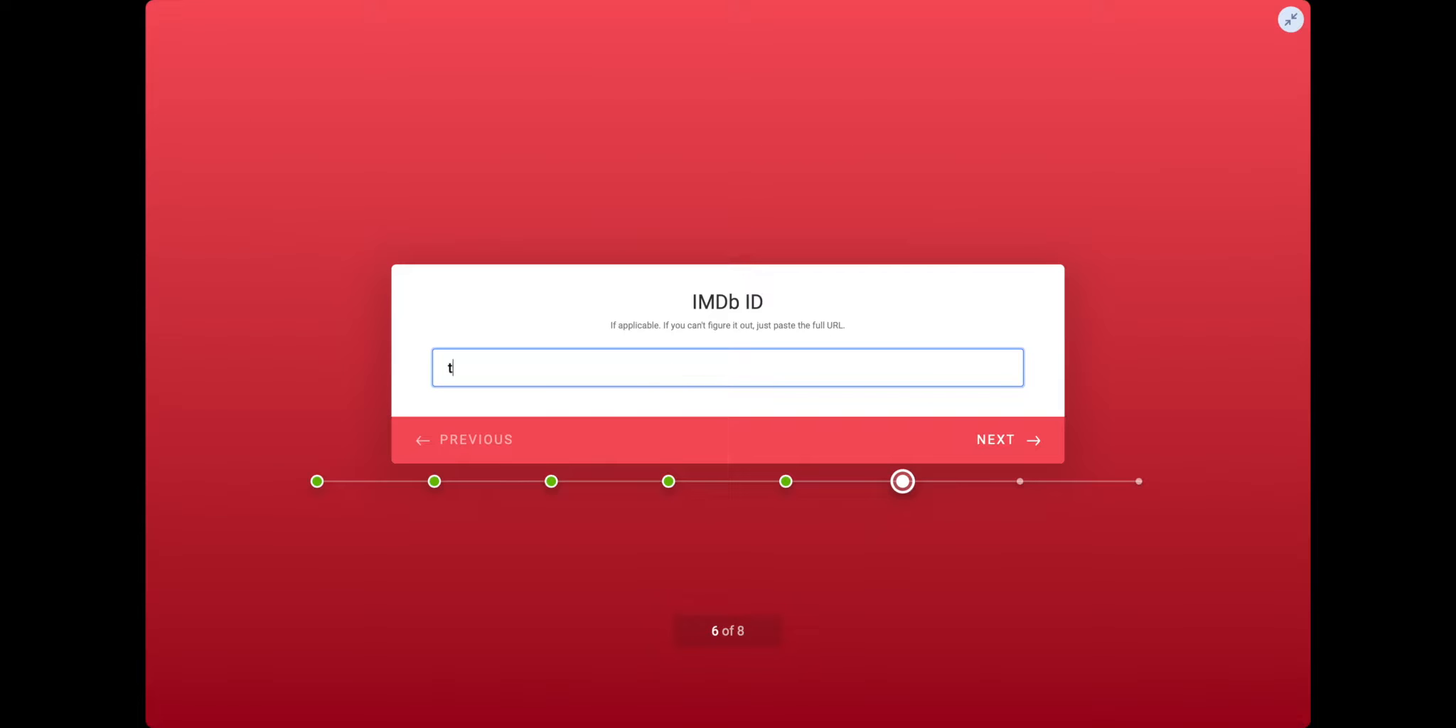
click(994, 439)
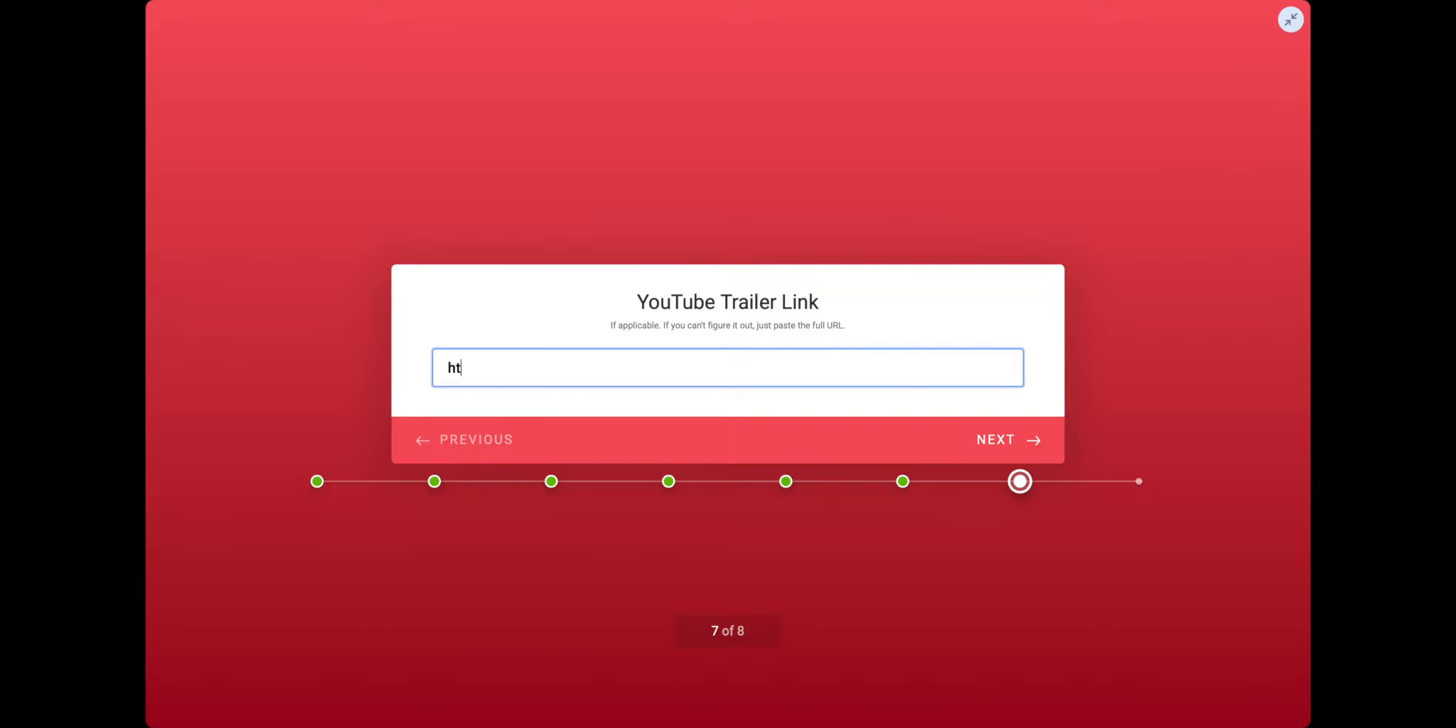
click(995, 440)
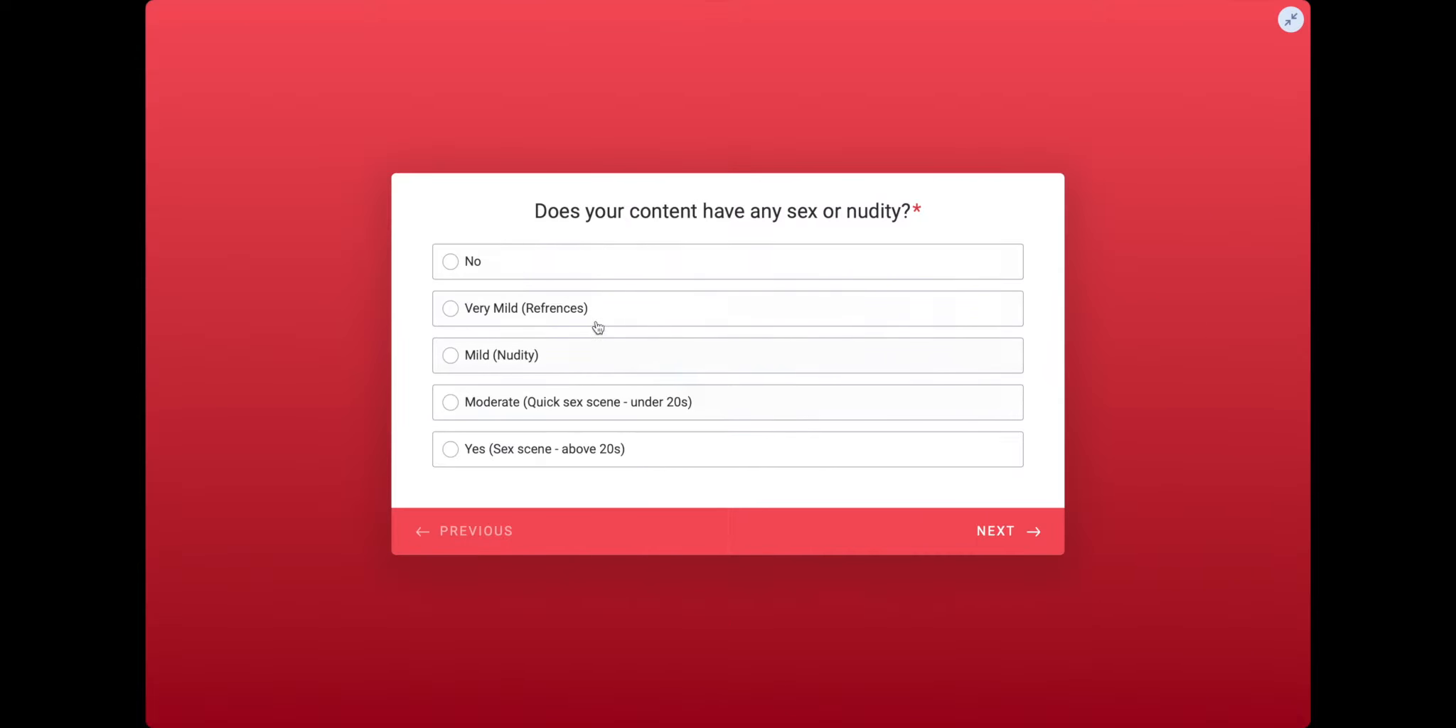
click(1290, 19)
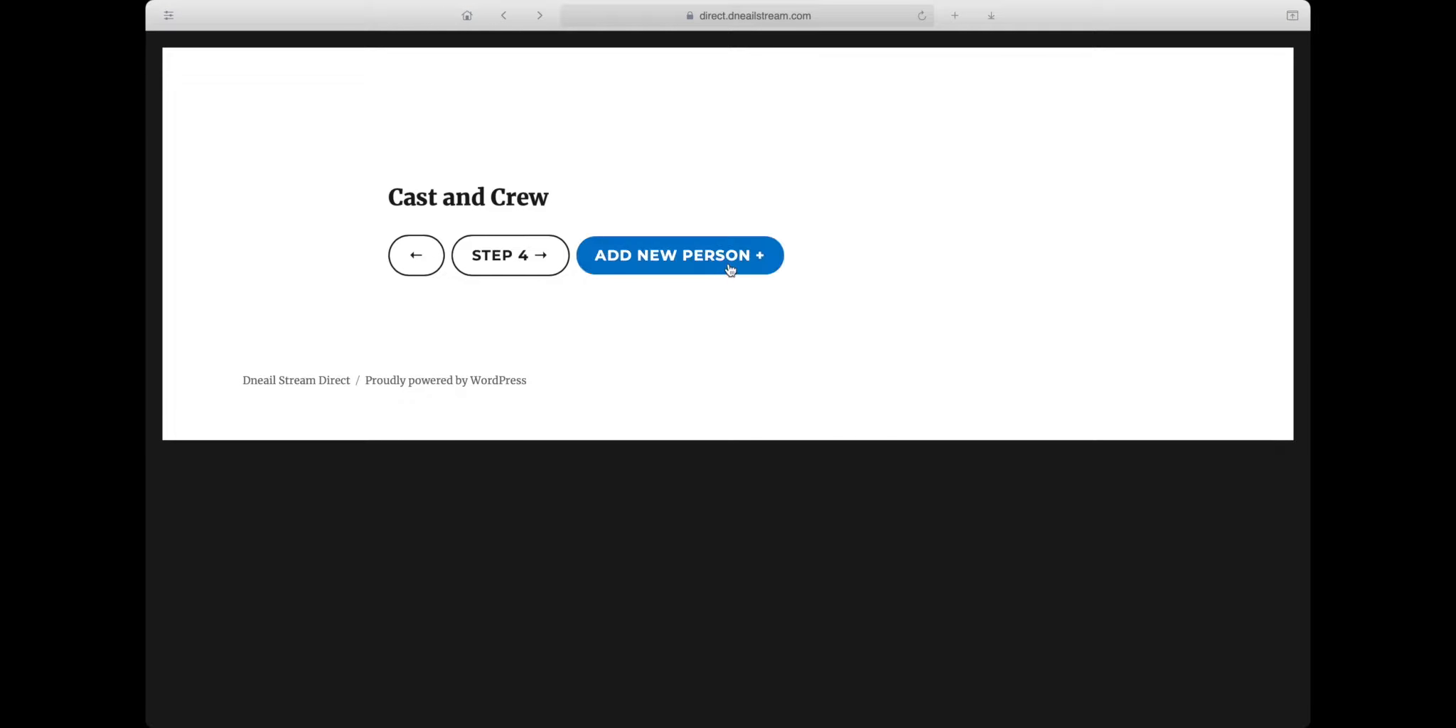
Add a new person through birth date, birthplace, portrait and biography, submit, and return.
click(679, 255)
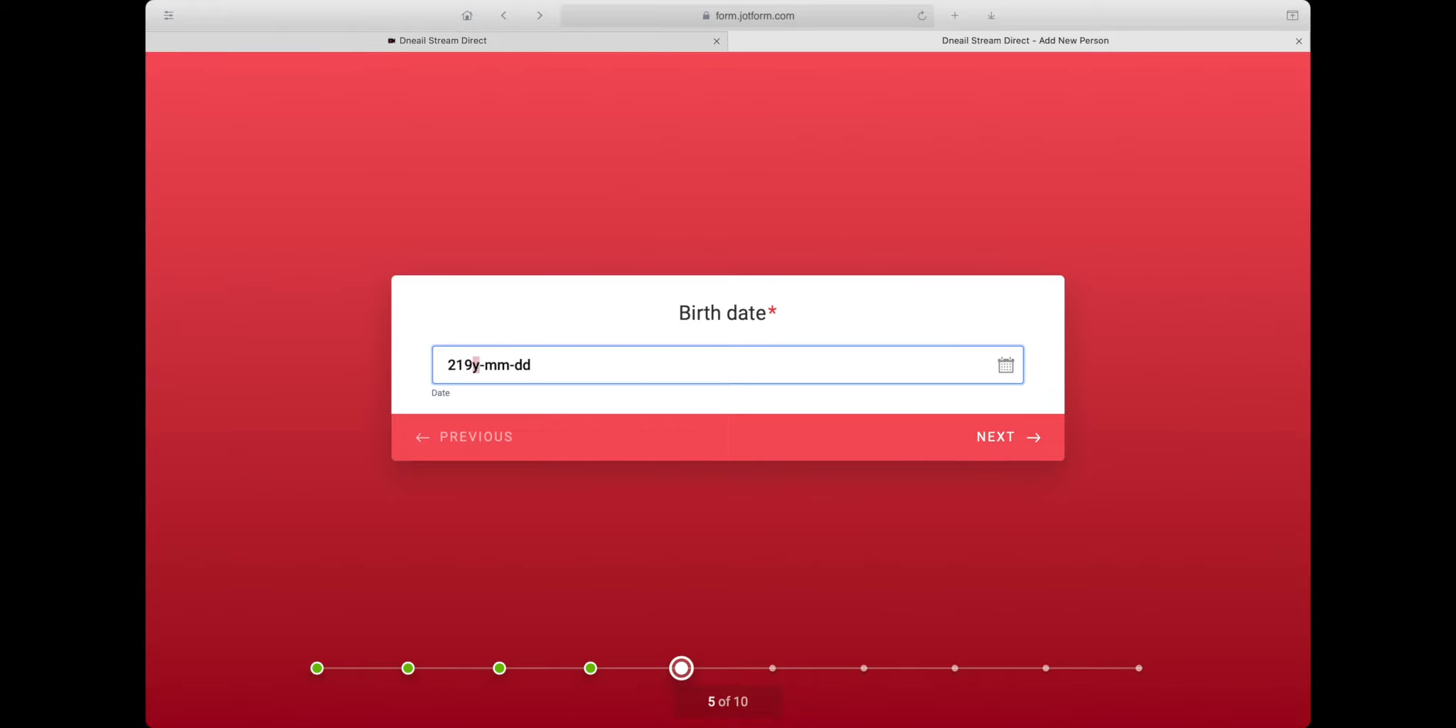
click(994, 437)
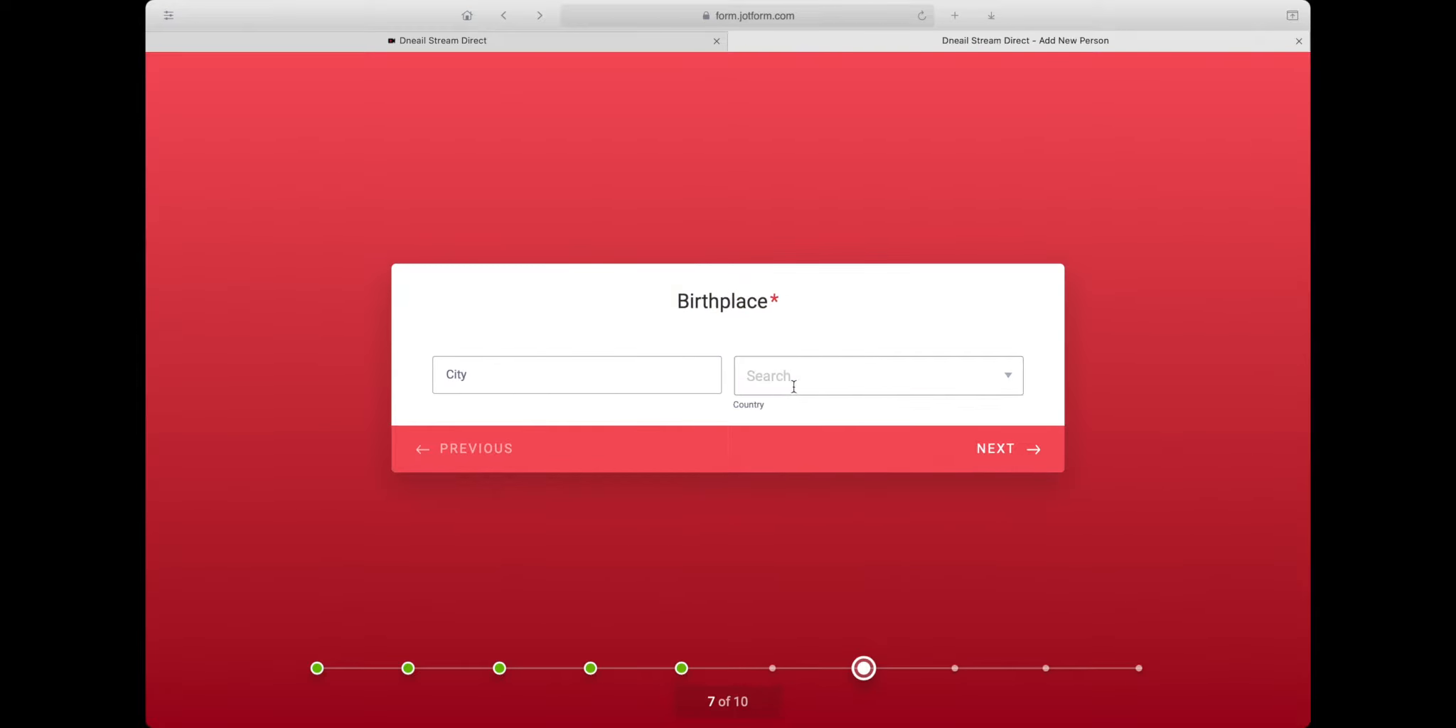
click(994, 448)
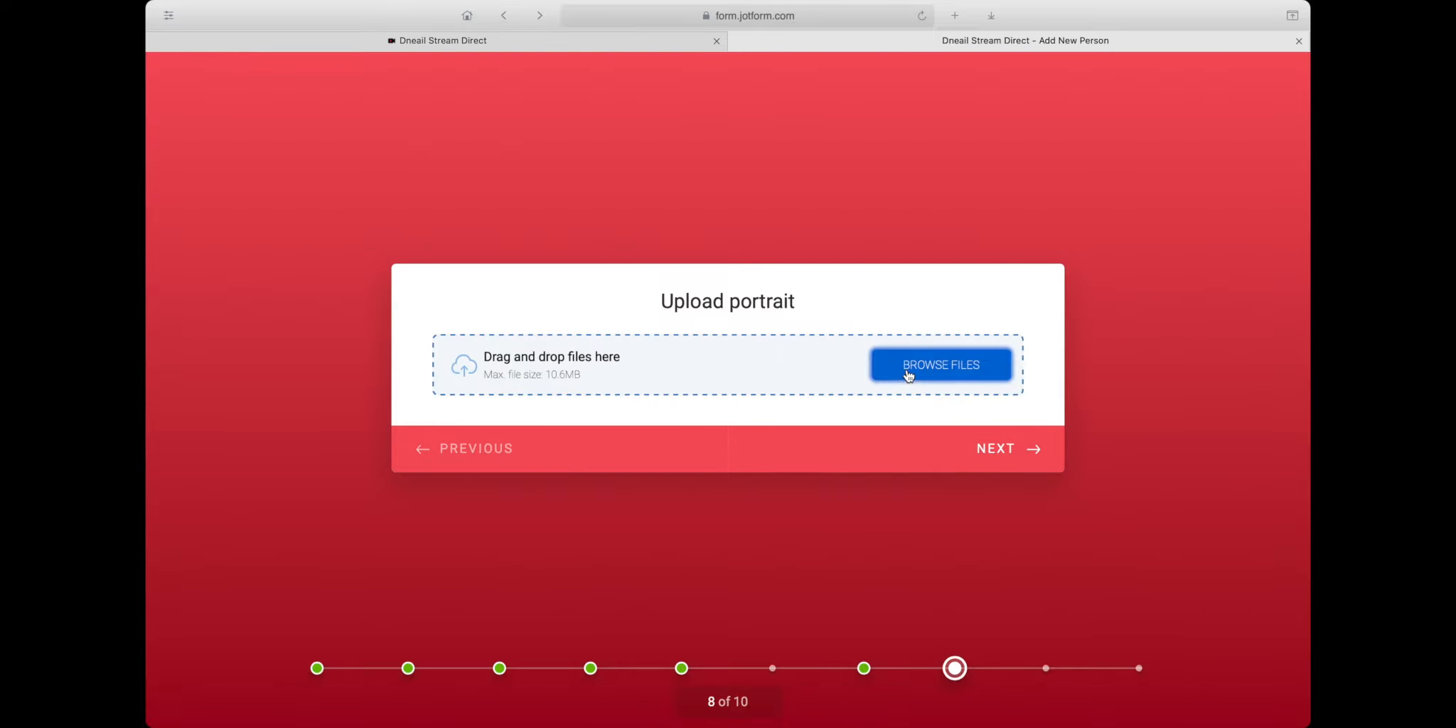
click(994, 449)
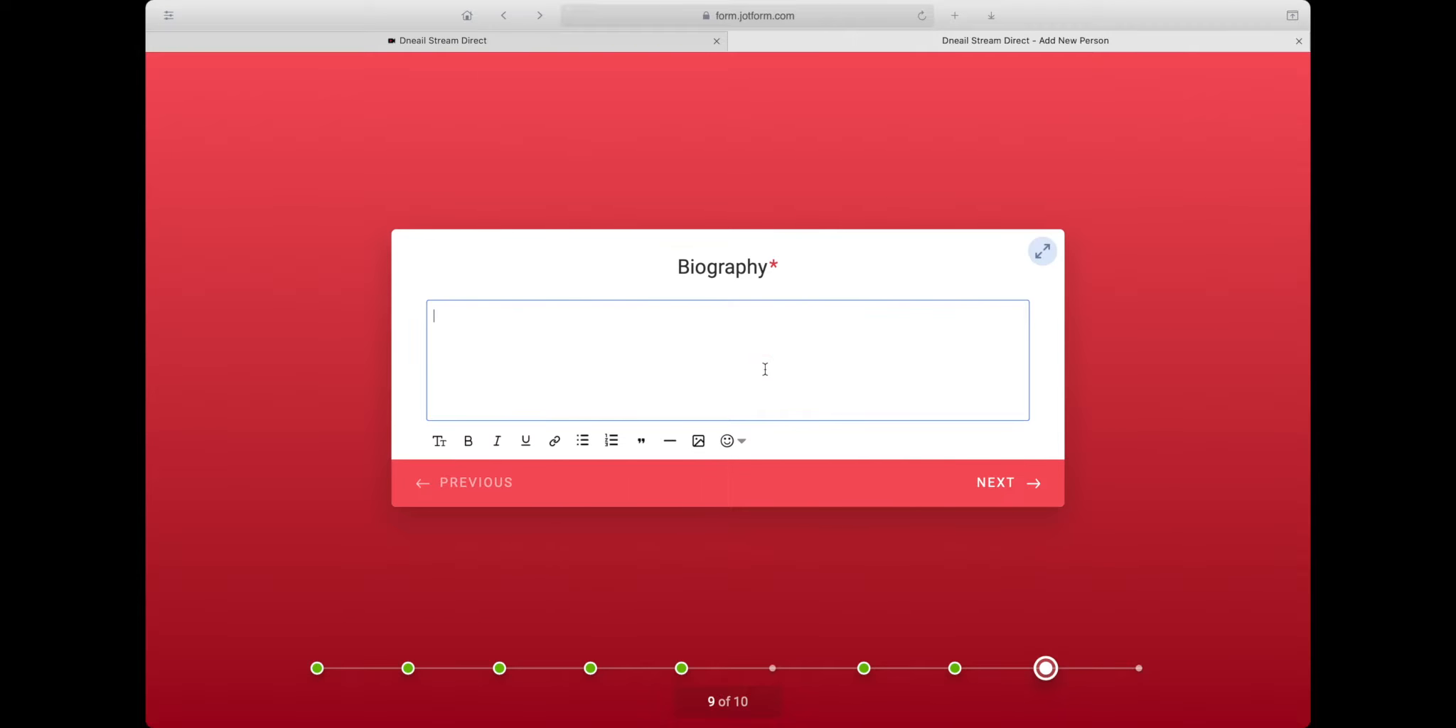
click(994, 482)
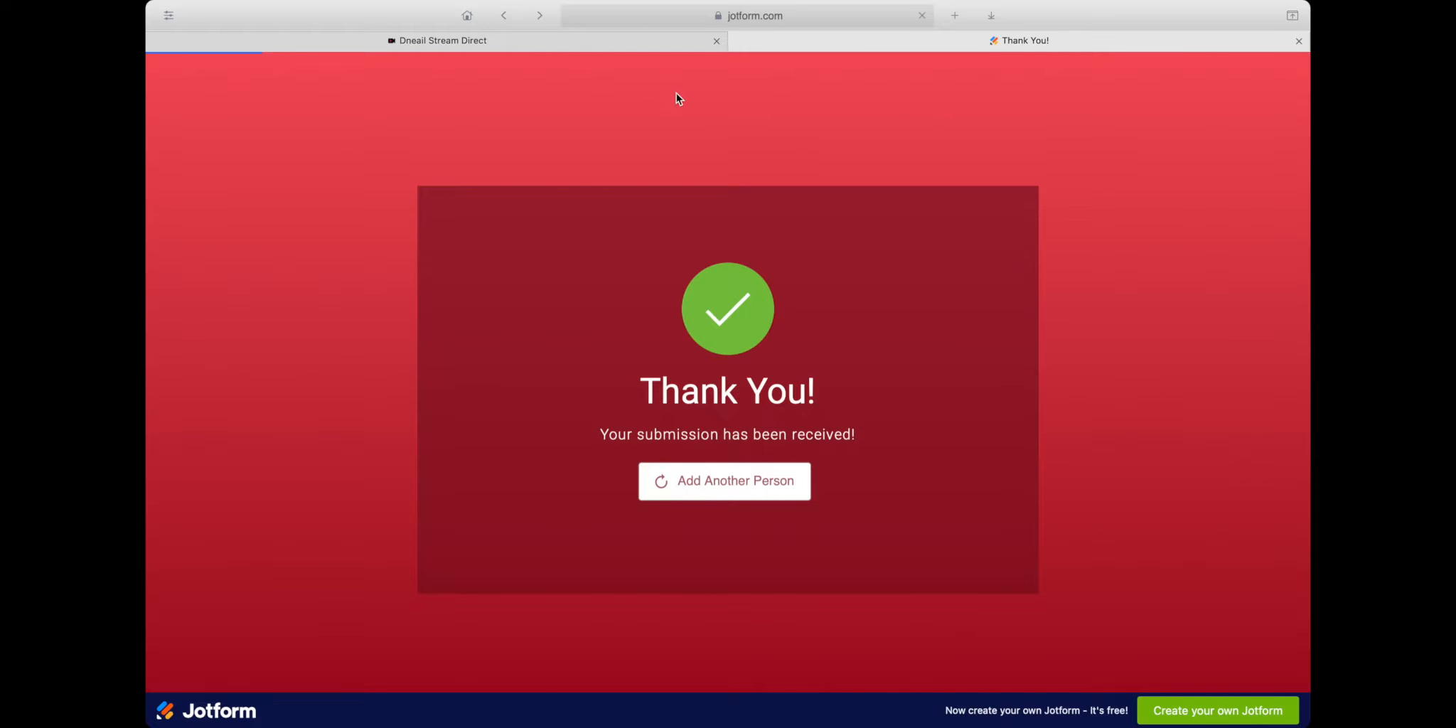
click(436, 40)
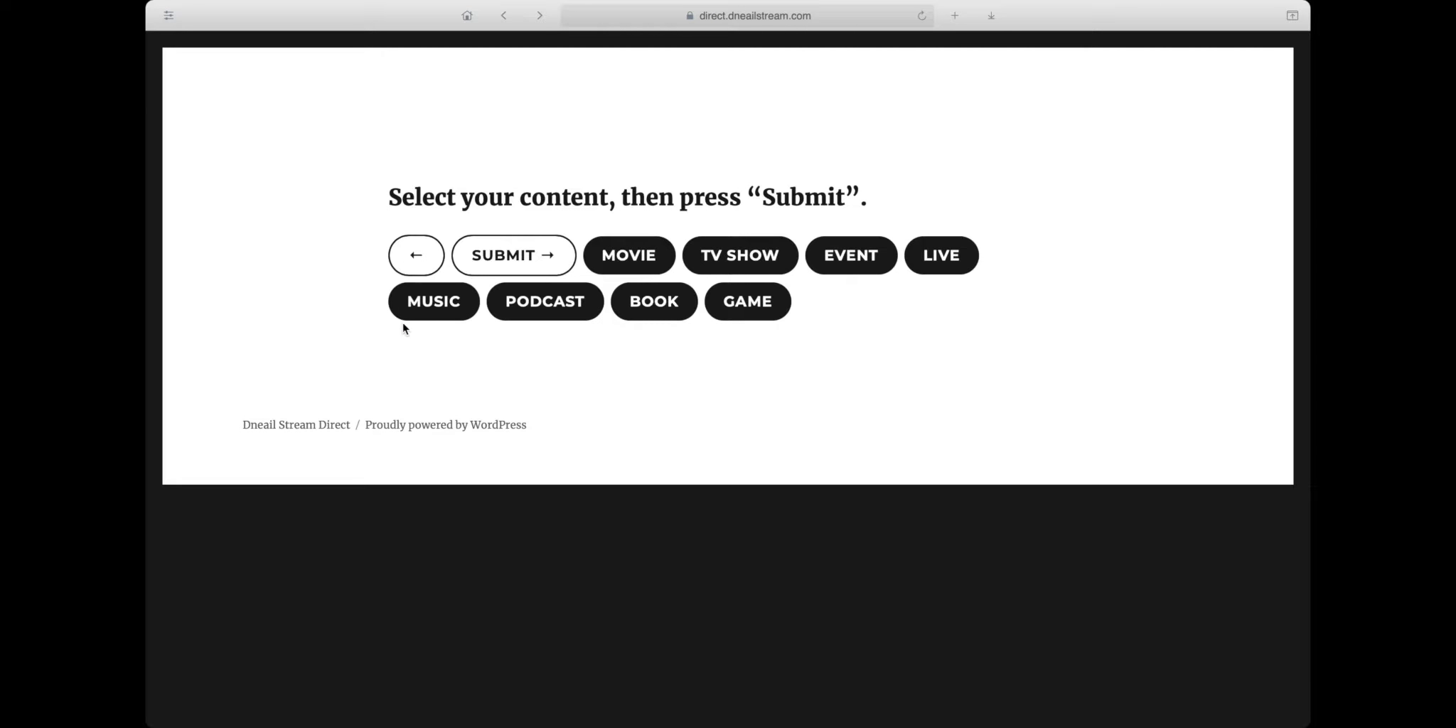
Choose Event content, start the Assets form, and set the upload type to Code.
click(849, 254)
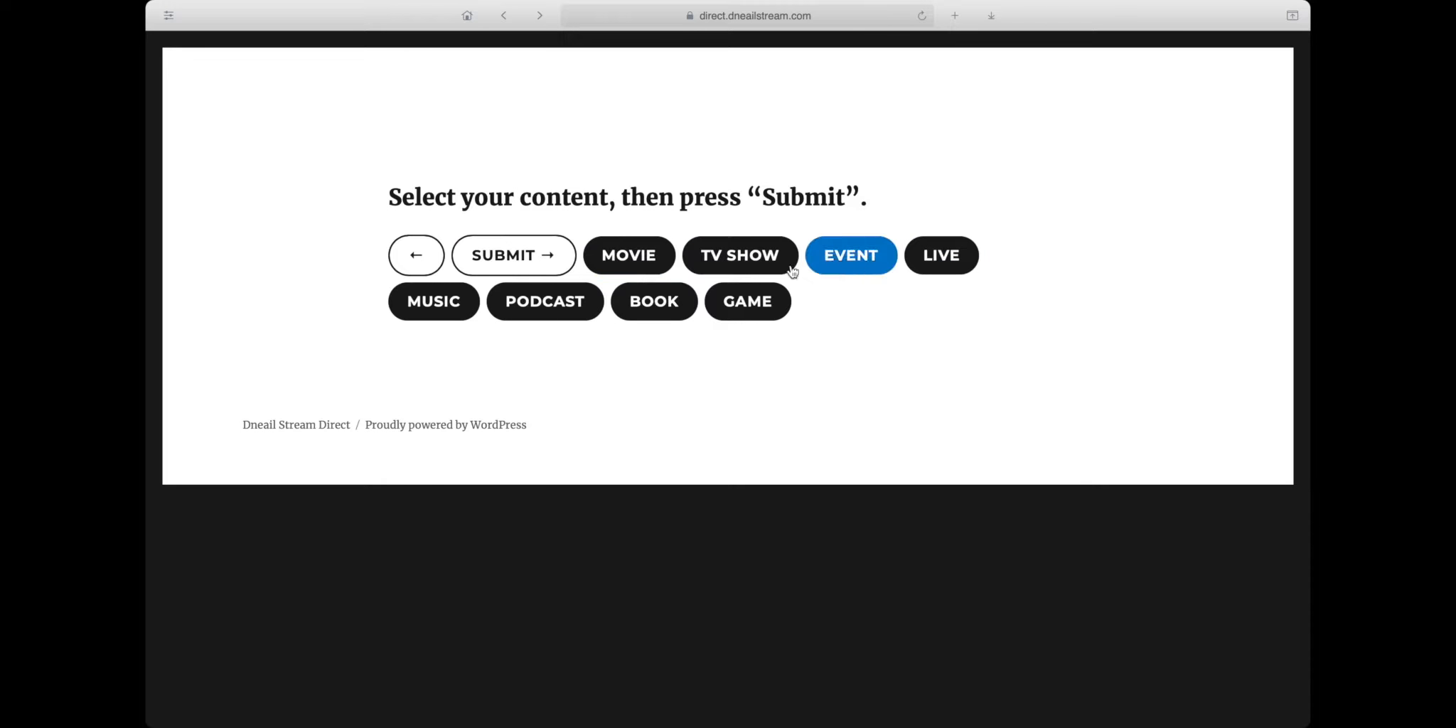
click(513, 255)
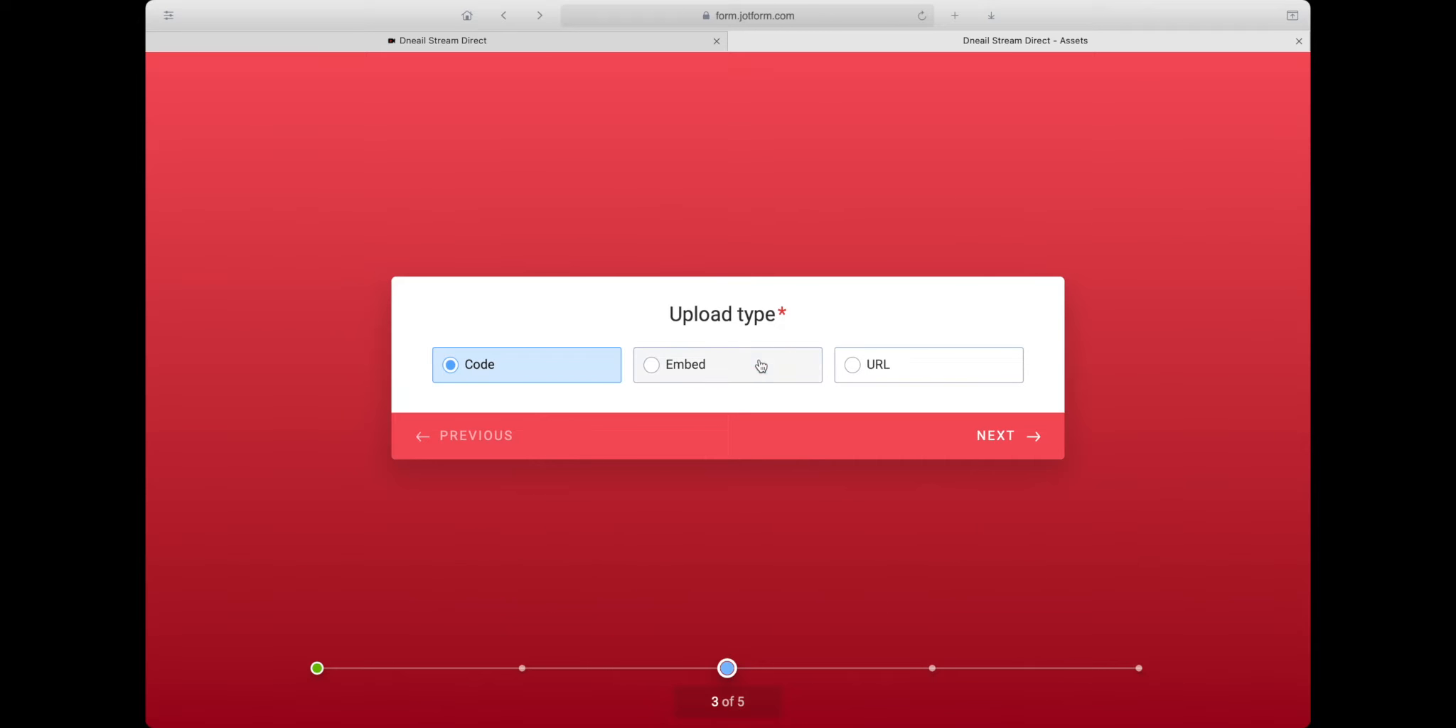
click(684, 364)
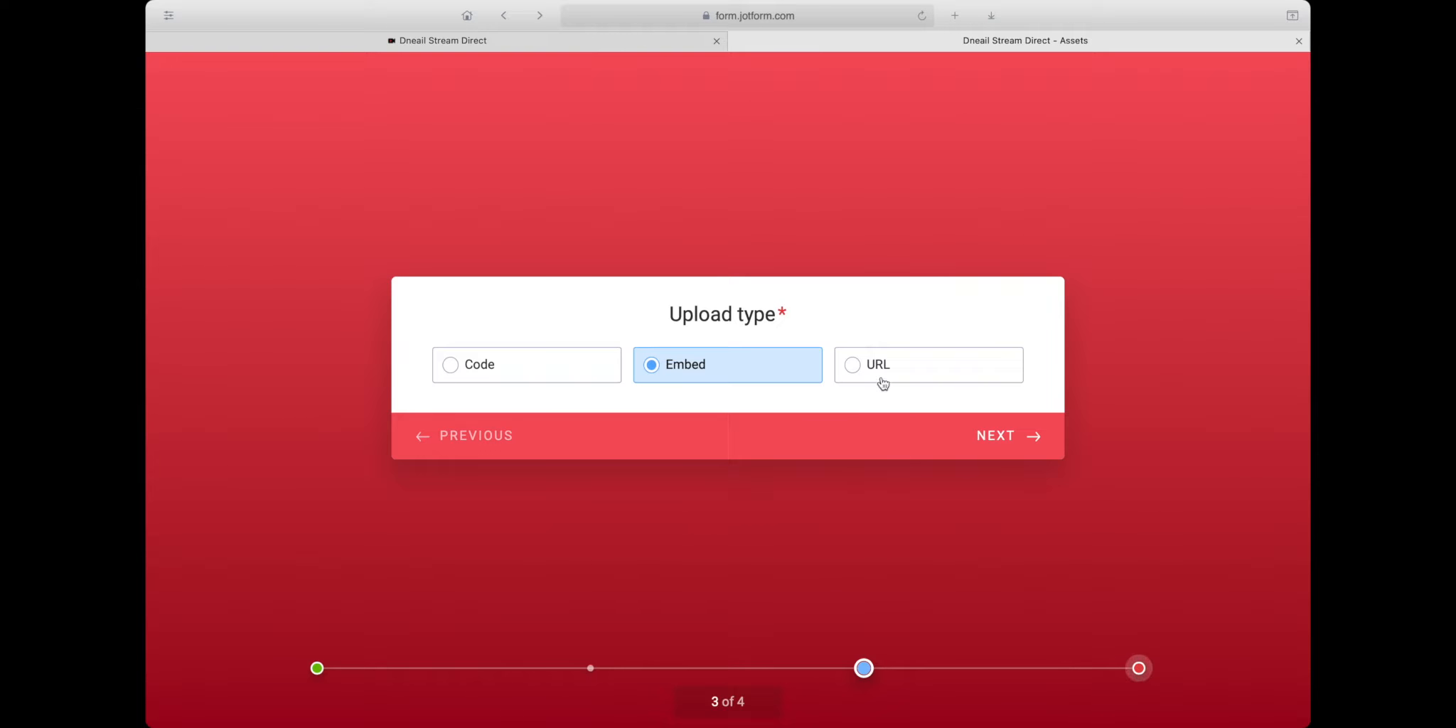
click(994, 436)
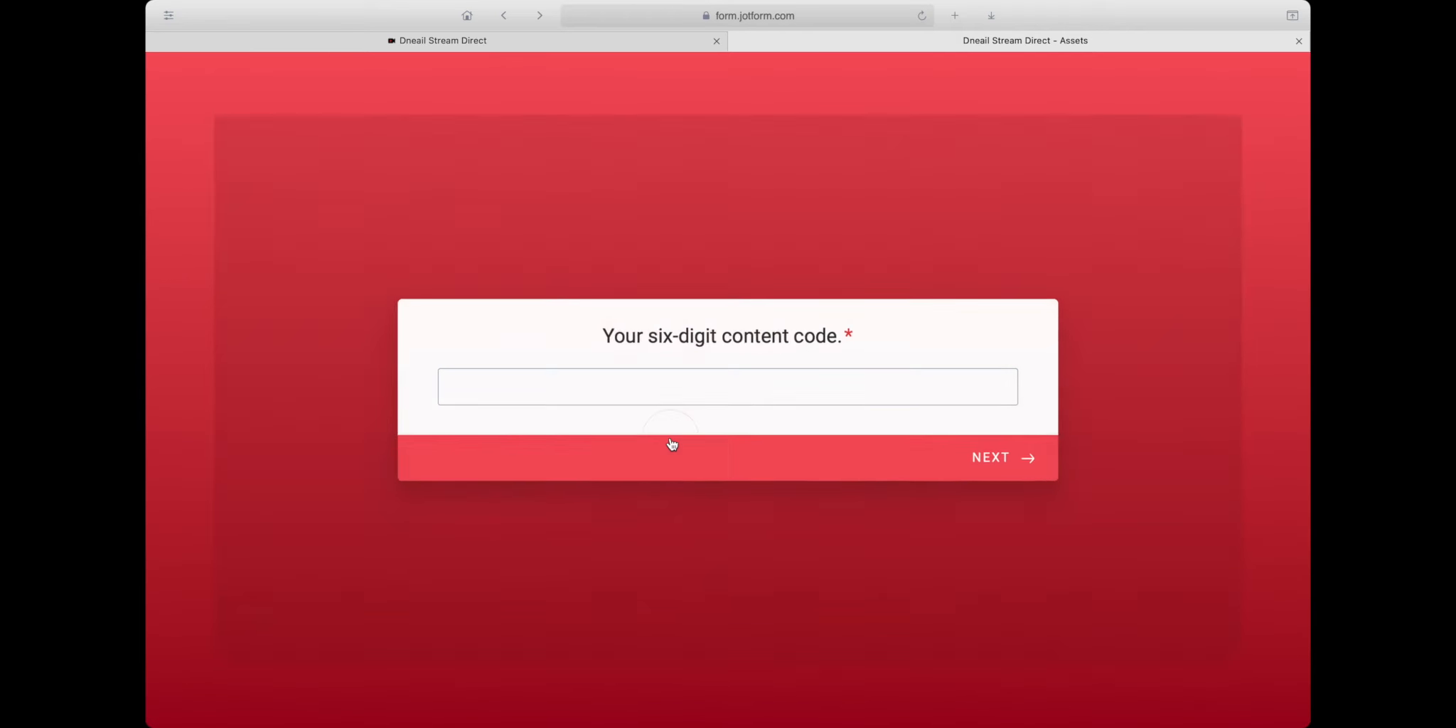
Enter content code 76876 and submit the Add Episodes or Tracks upload.
text(76876)
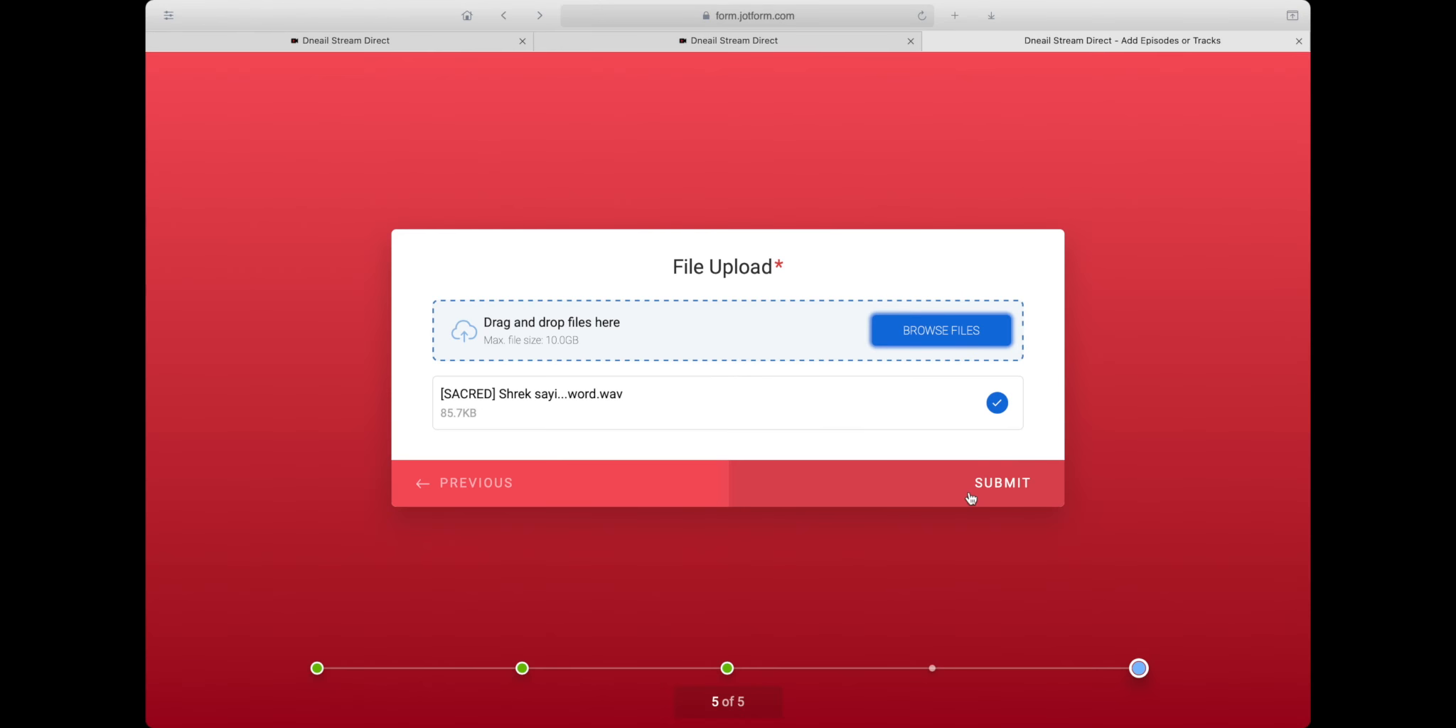
click(1001, 482)
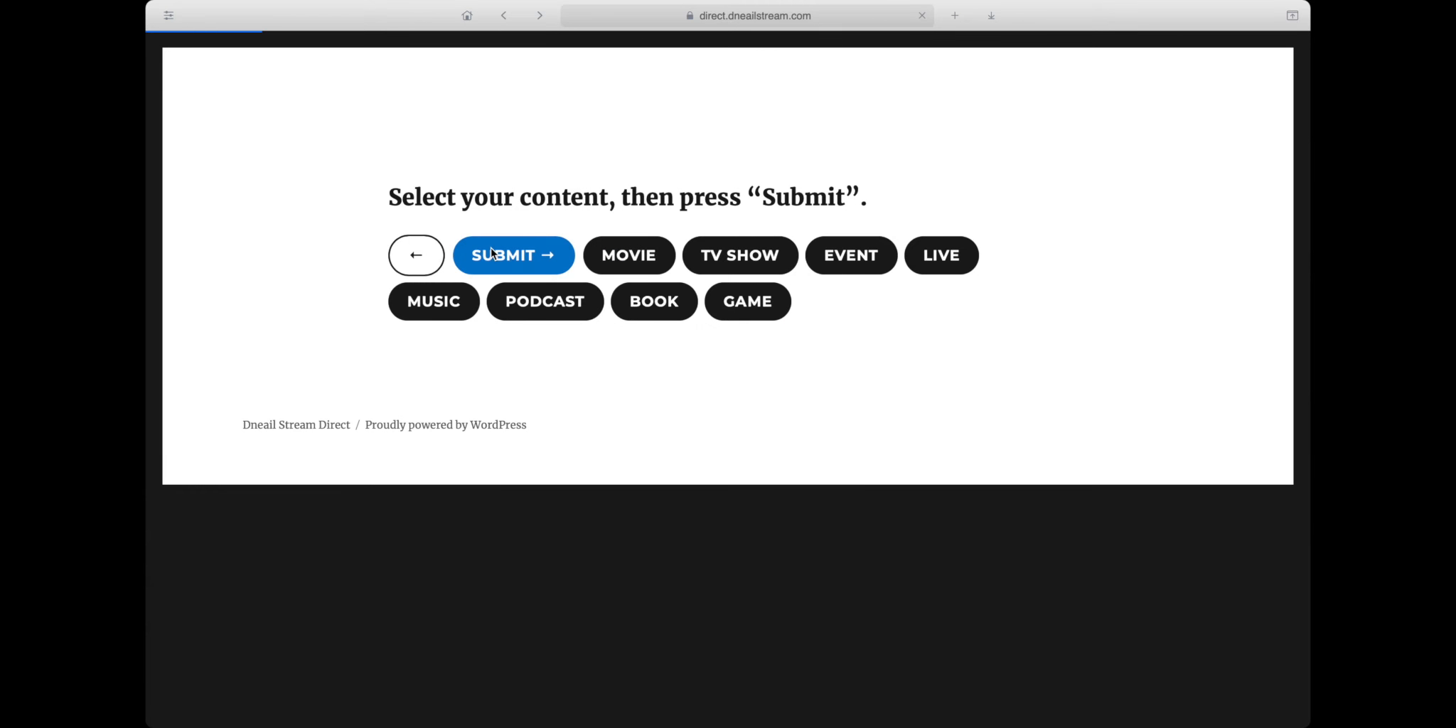
Submit the selected content from the Select your content page.
click(513, 255)
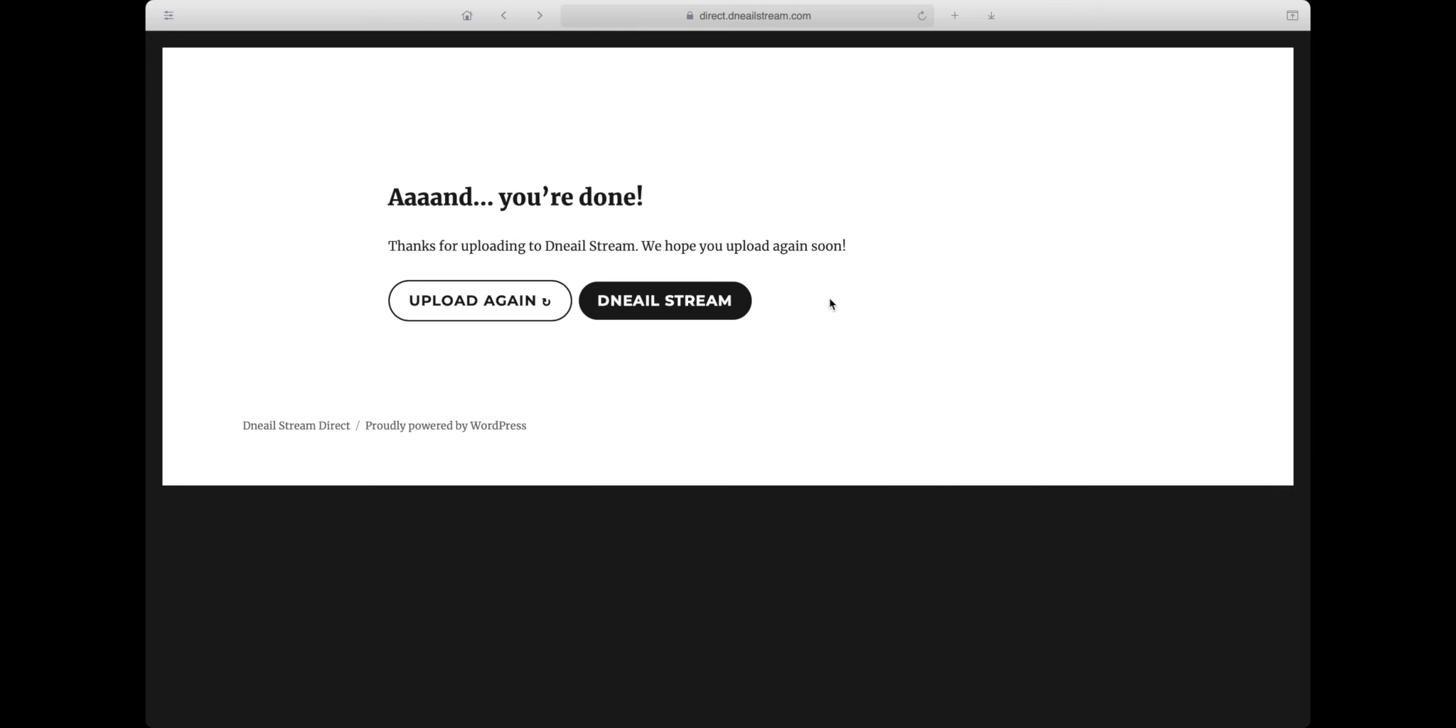
mouse_move(474, 374)
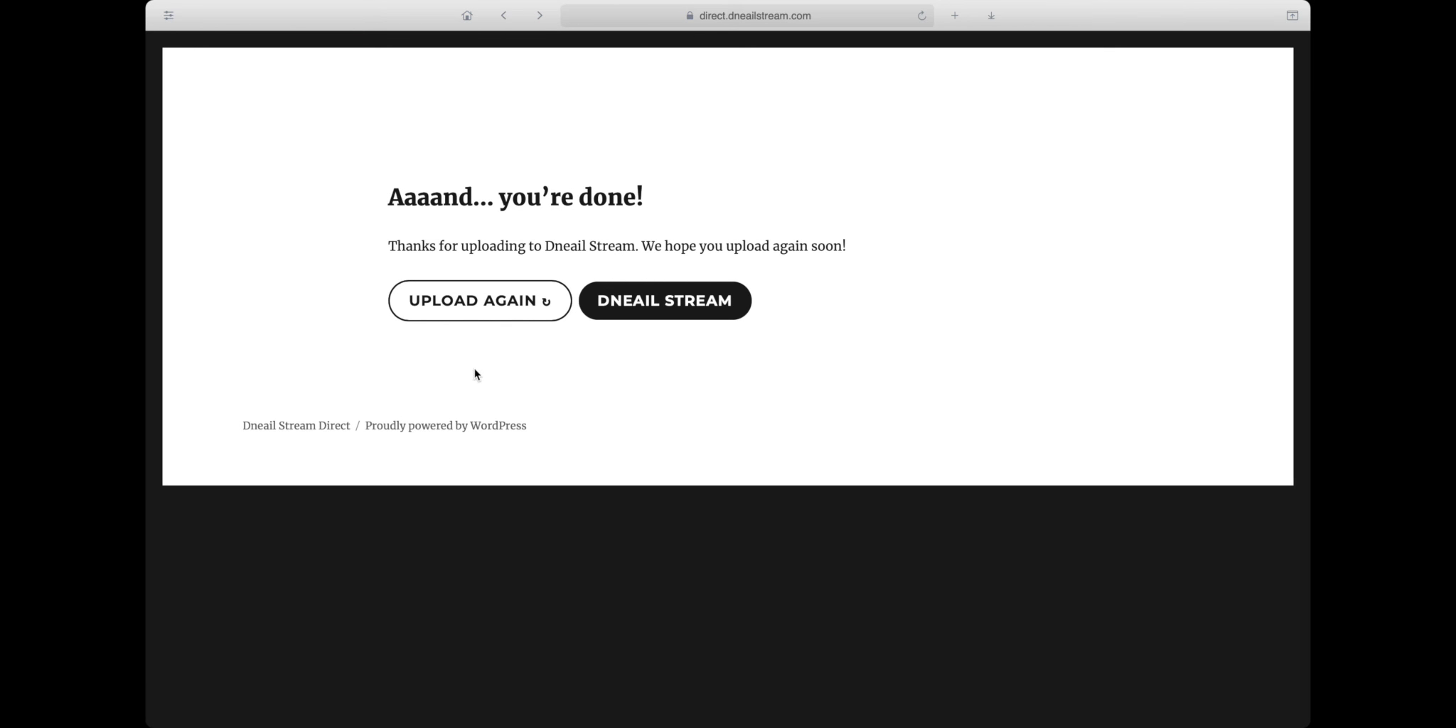
mouse_move(765, 291)
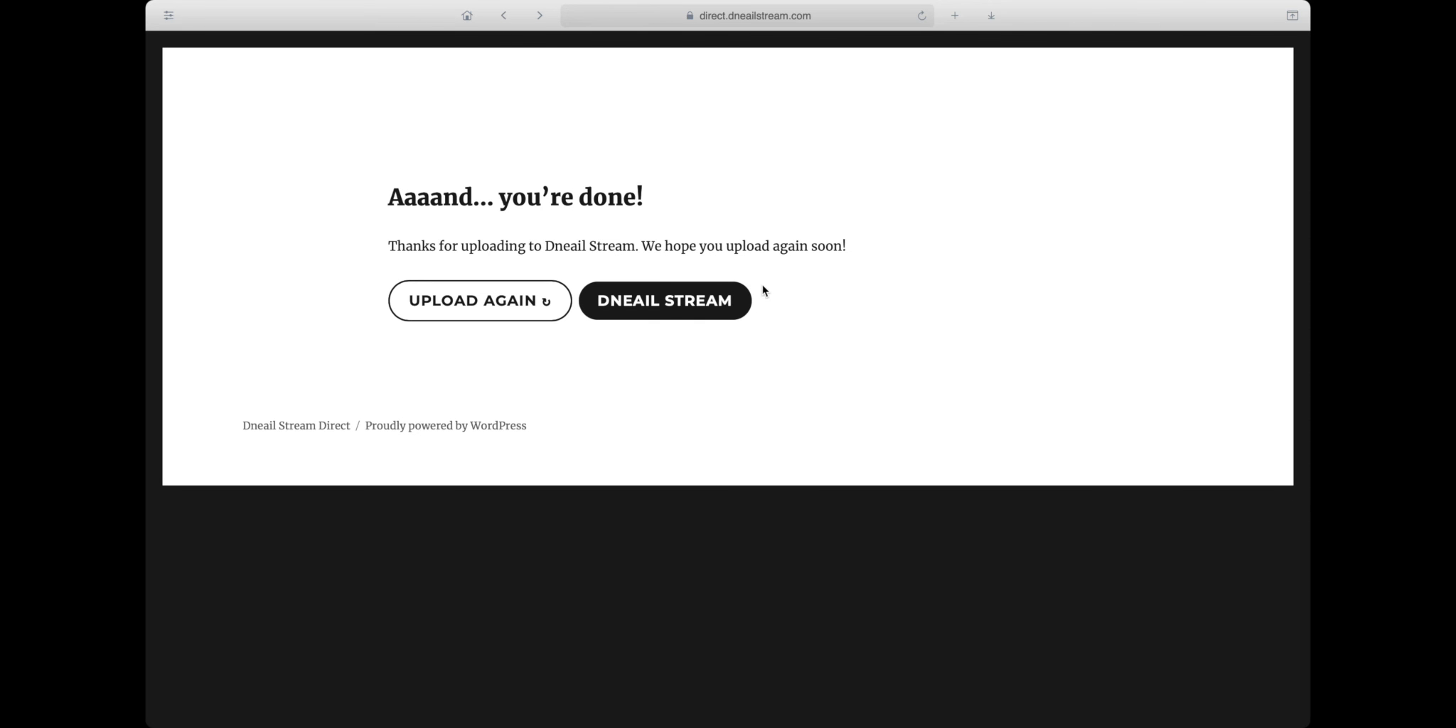
mouse_move(974, 108)
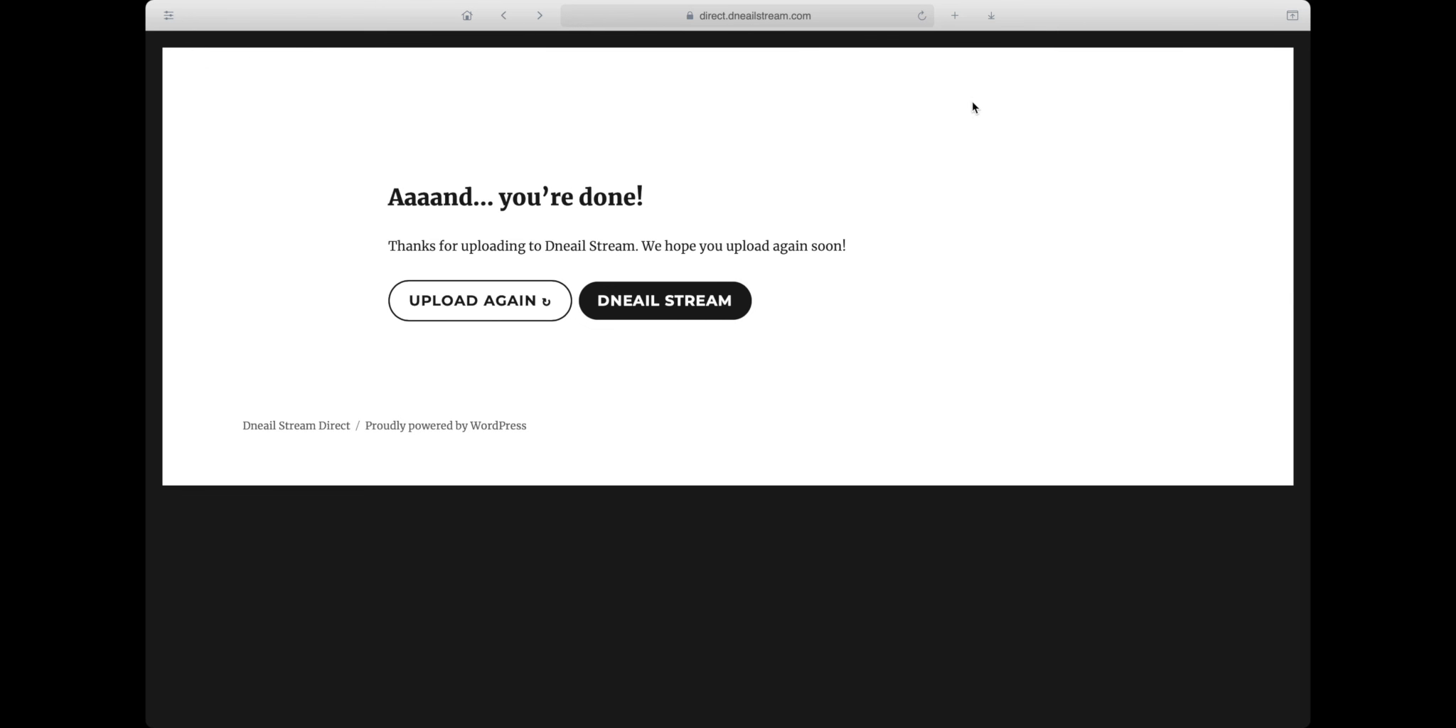